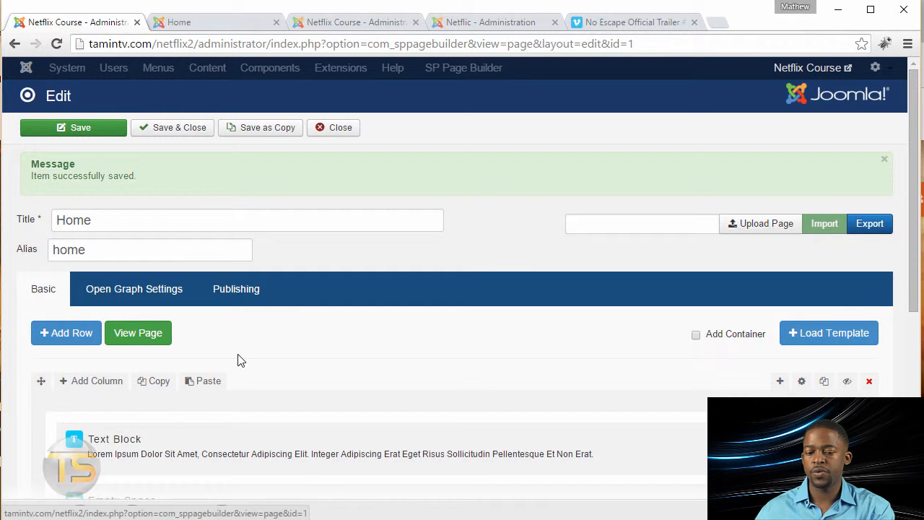
View the built Home page on the live site and scroll through its movie hero banner.
left_click(139, 332)
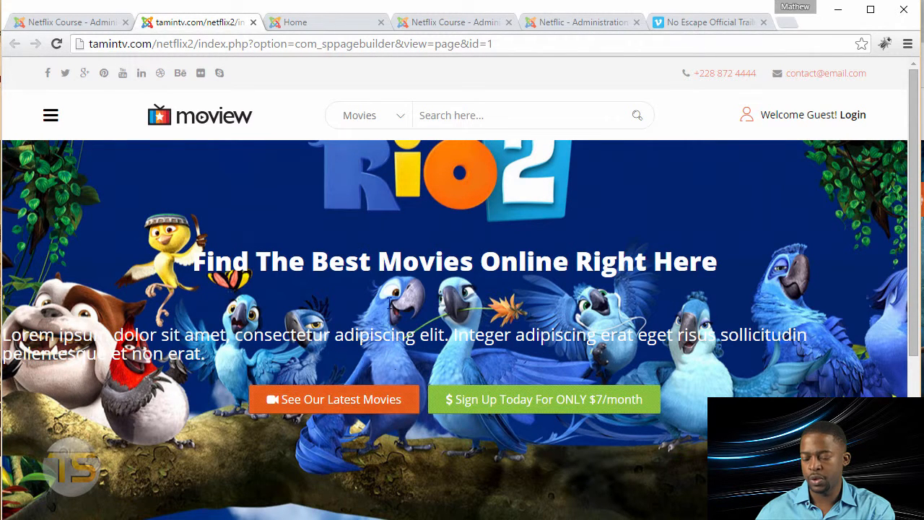
scroll("down", 3)
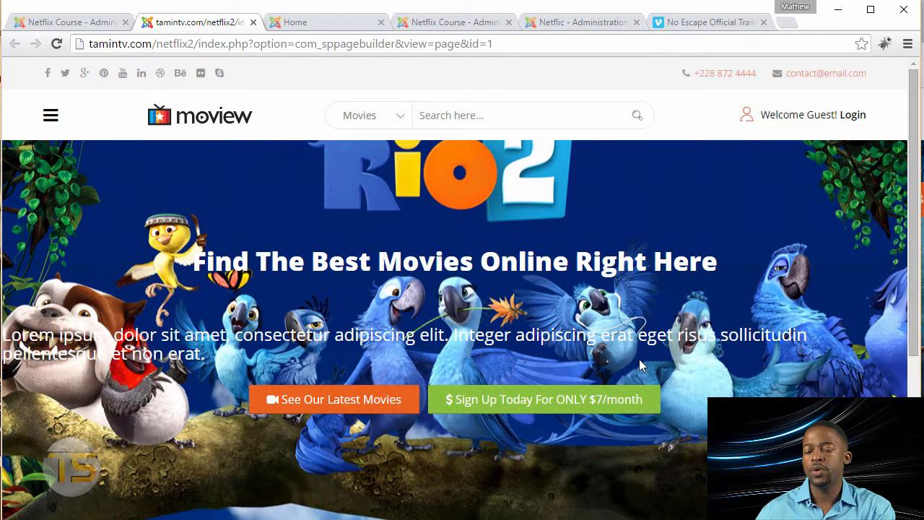
mouse_move(291, 23)
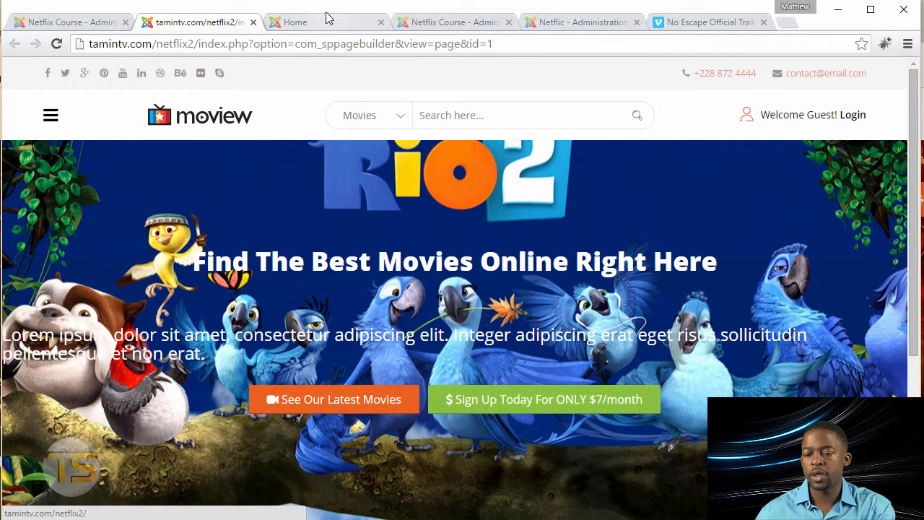
Confirm the homepage still shows Getting Started, then reach the administrator's Menus options.
left_click(324, 22)
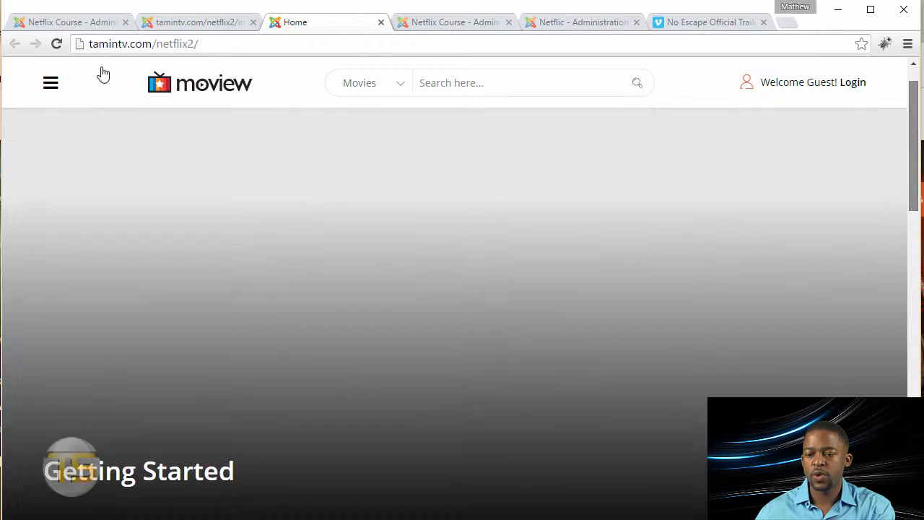
left_click(454, 21)
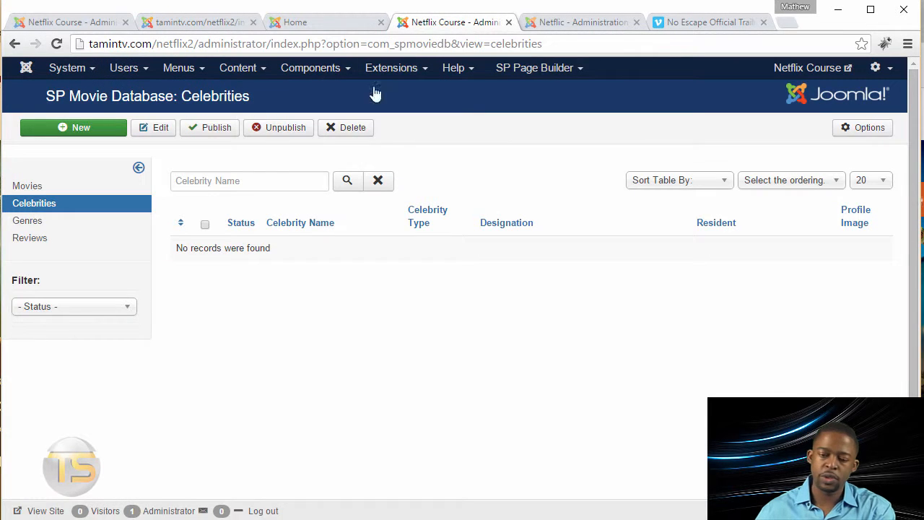
mouse_move(188, 217)
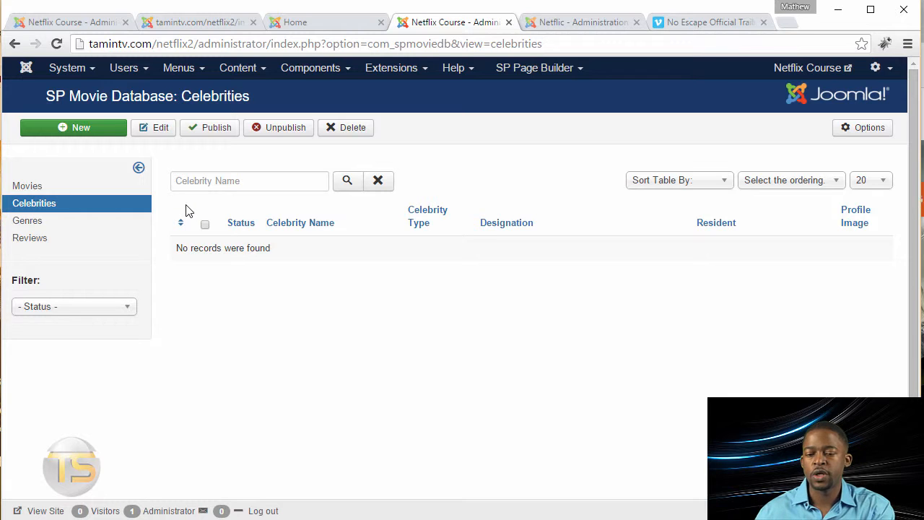
left_click(179, 68)
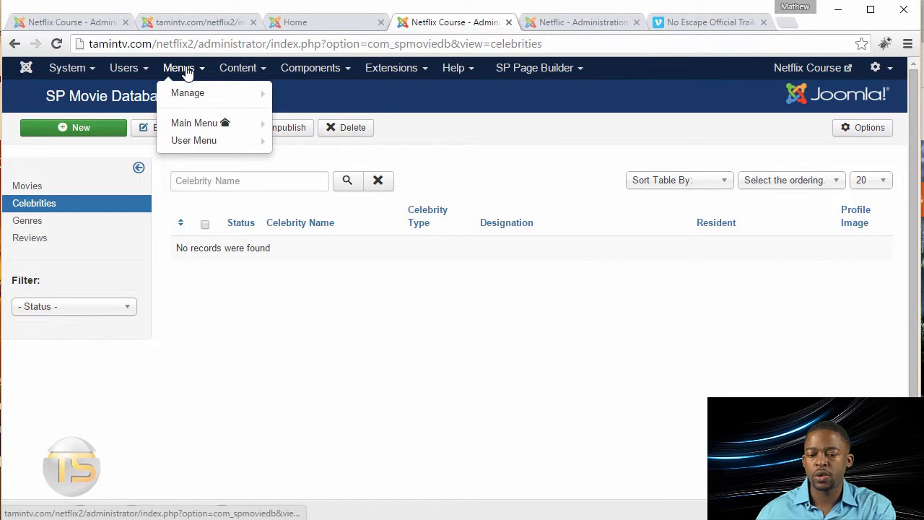
List the Main Menu items and open the Home item, currently a Single Article, for editing.
left_click(193, 123)
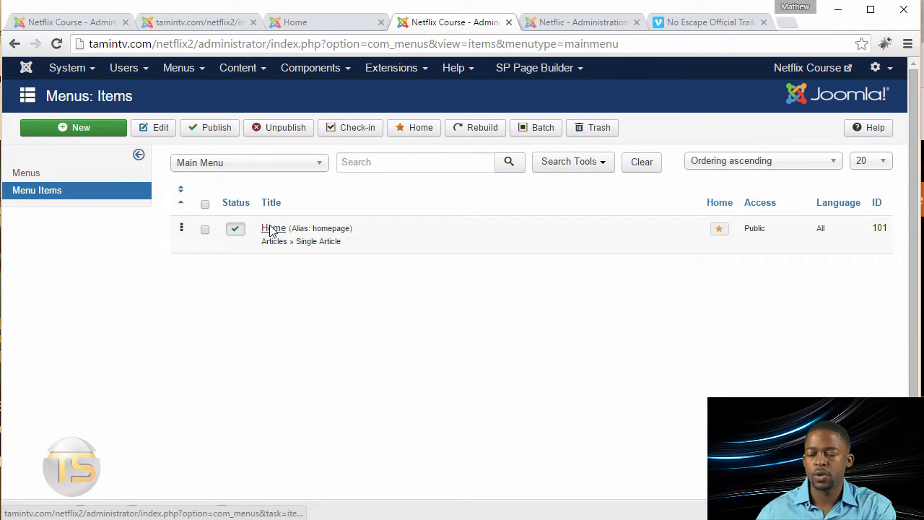
left_click(274, 228)
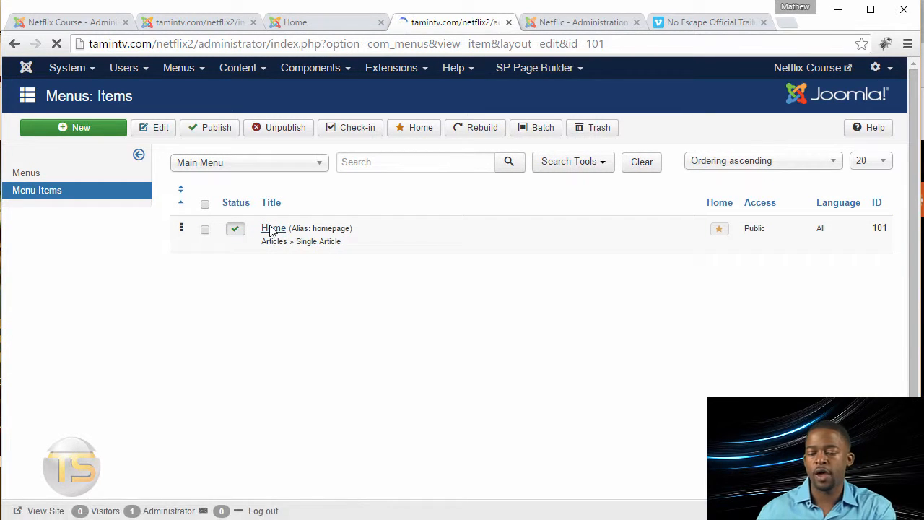
left_click(275, 228)
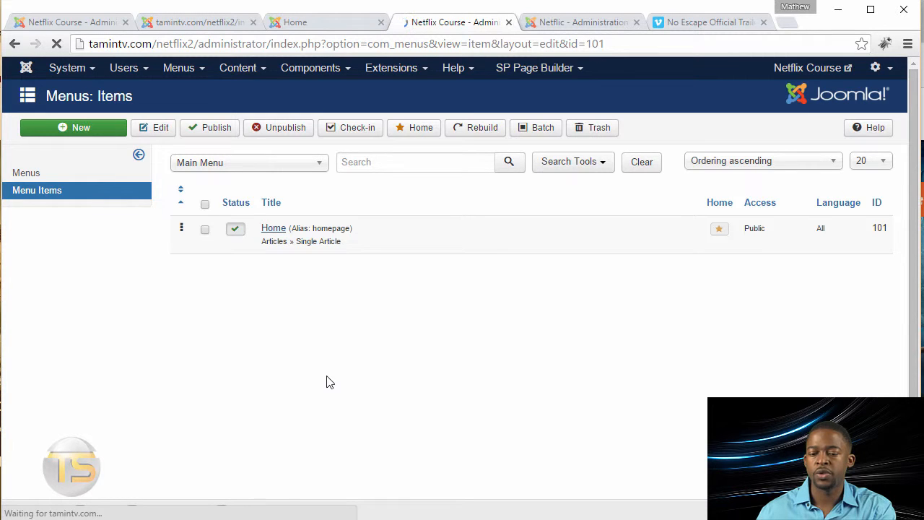
left_click(274, 228)
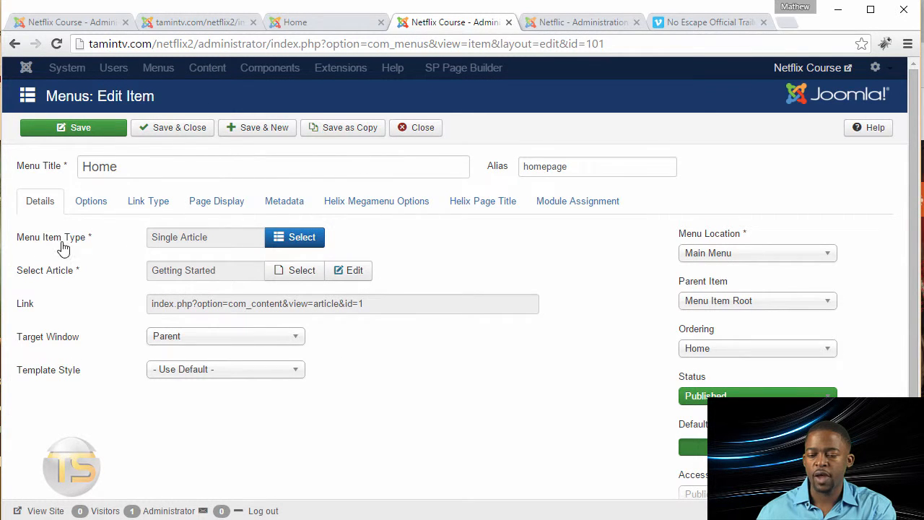
Change the Home item's Menu Item Type to SP Page Builder > Page.
left_click(300, 237)
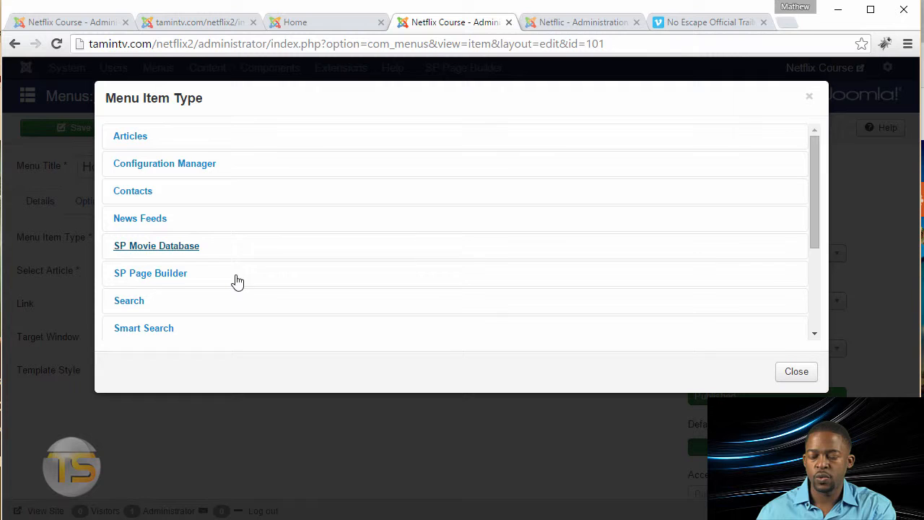
left_click(150, 273)
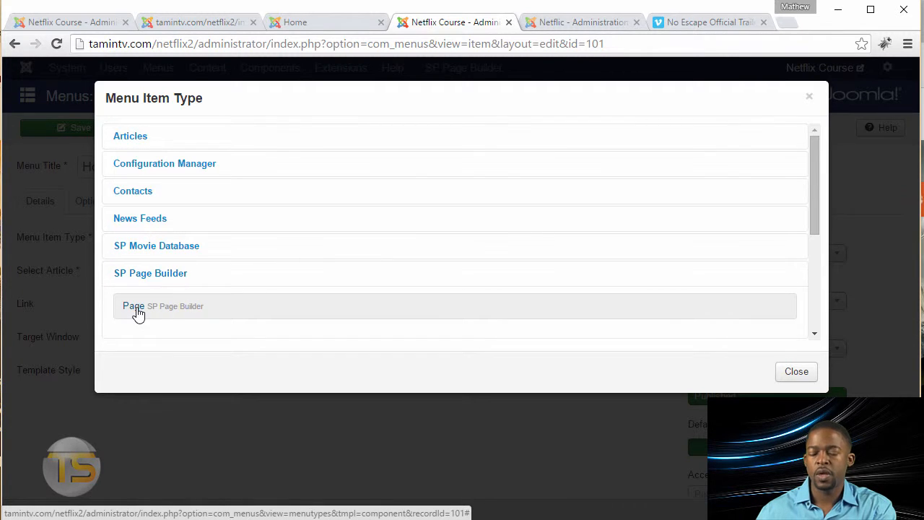
left_click(133, 306)
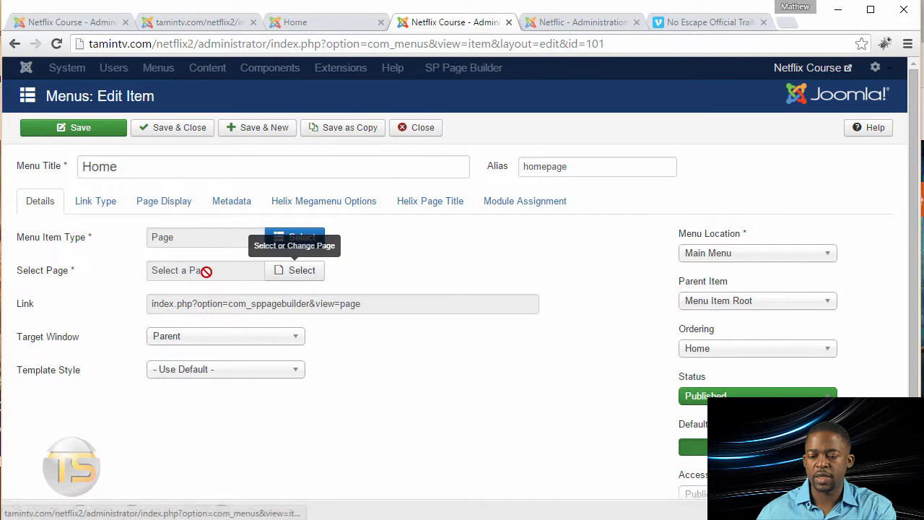
Pick the SP Page Builder 'Home' page as the menu item's linked page.
left_click(294, 270)
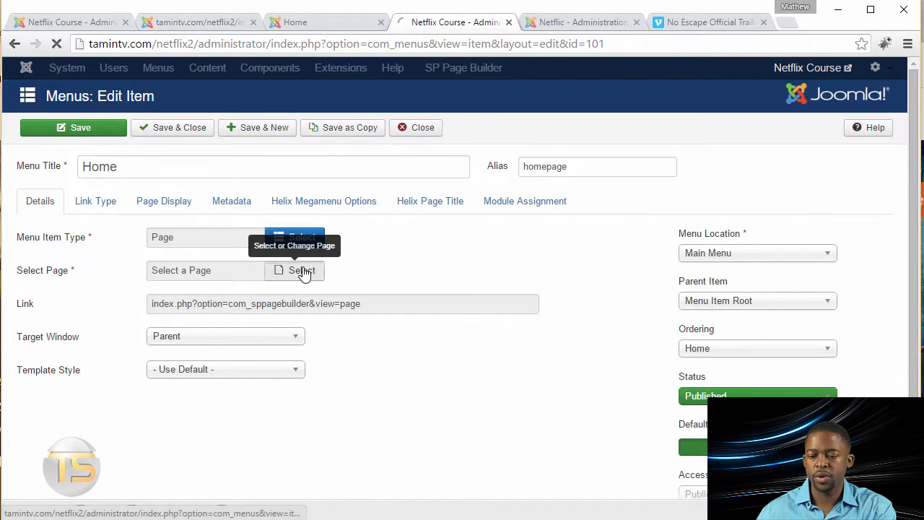
left_click(295, 270)
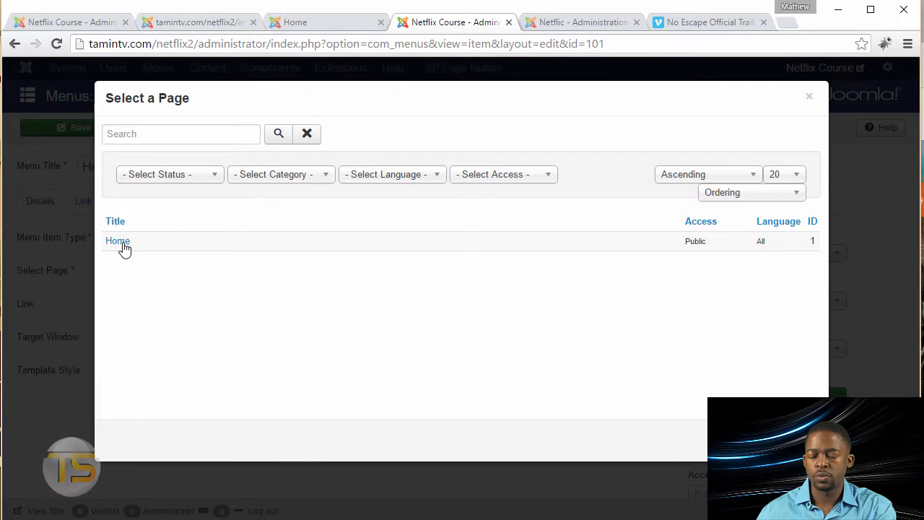
left_click(117, 240)
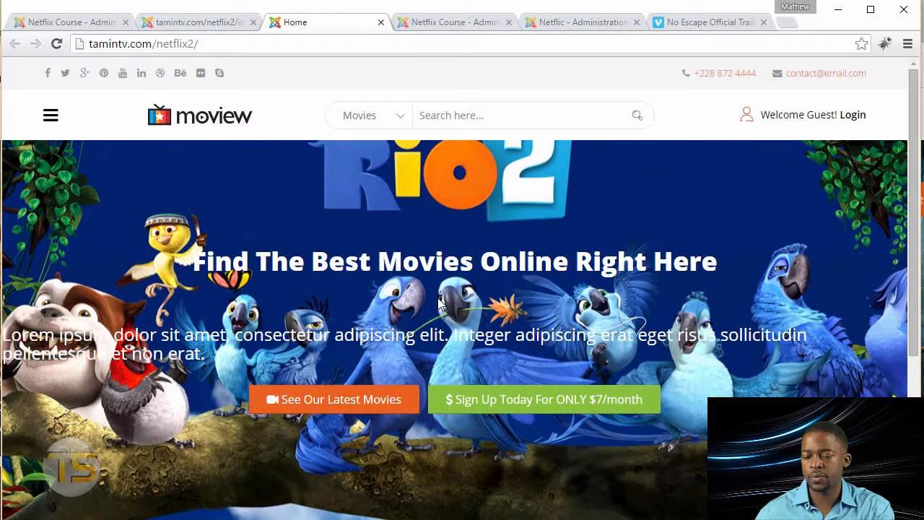
Return to the SP Page Builder editor tab for the Home page.
scroll("down", 3)
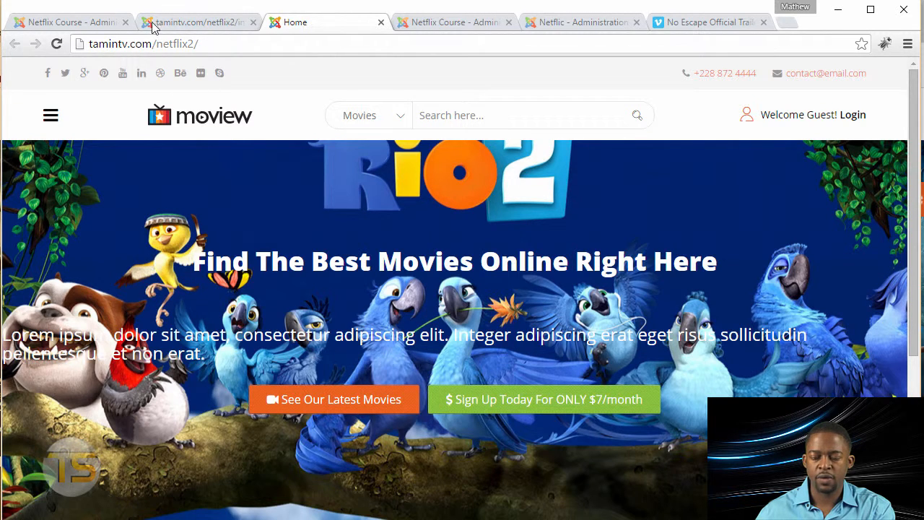
left_click(65, 21)
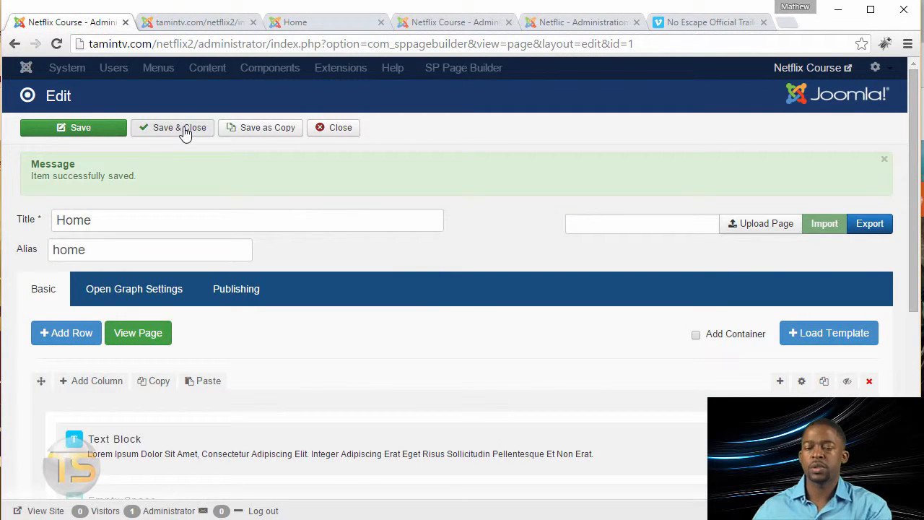